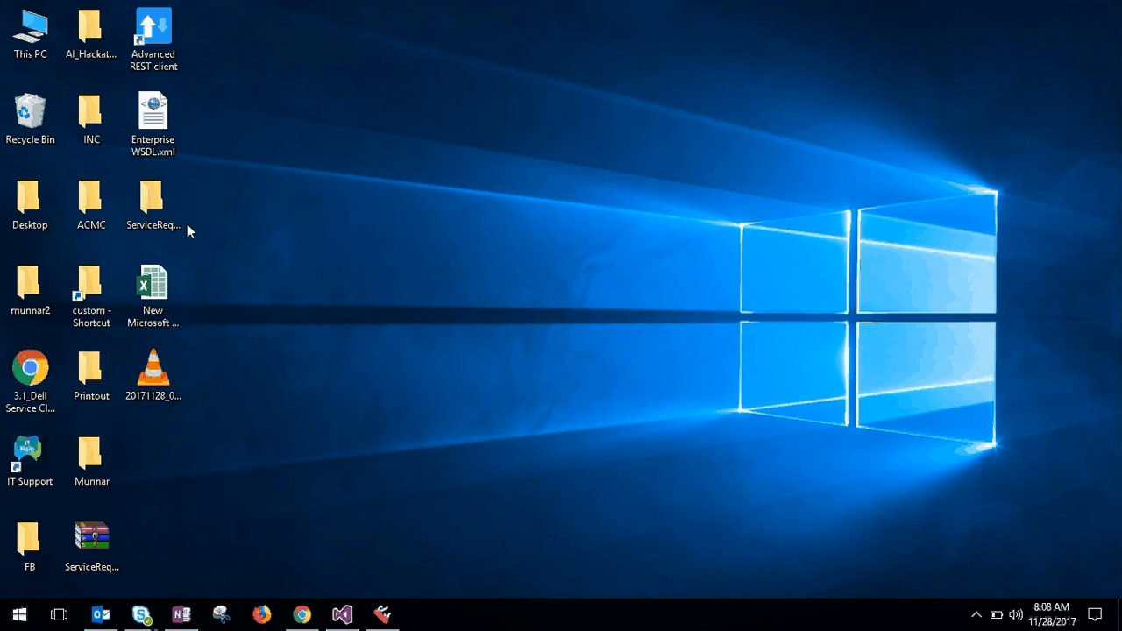
pyautogui.moveTo(348, 371)
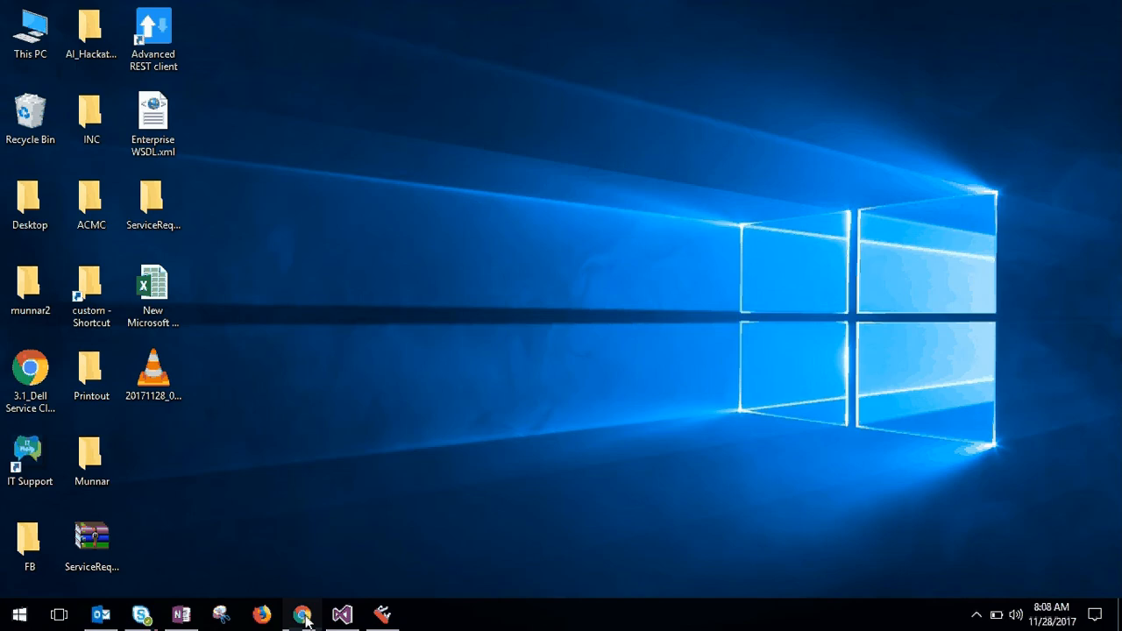
# Step: Bring Chrome forward and close the Setup Home tab, leaving All Open Cases showing
pyautogui.click(305, 612)
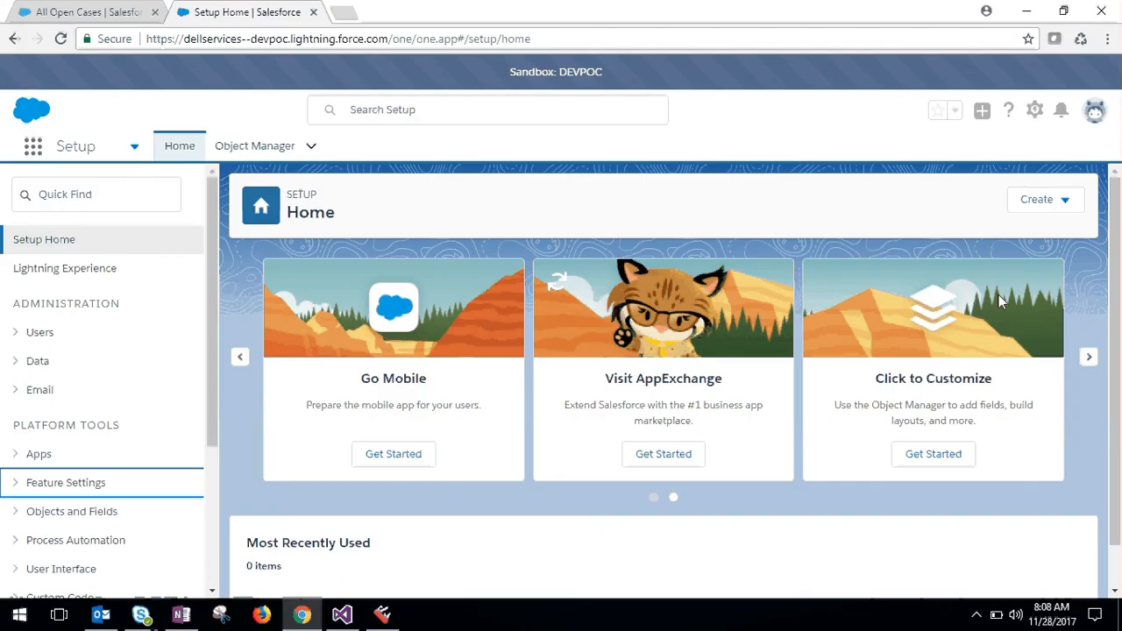
pyautogui.moveTo(331, 21)
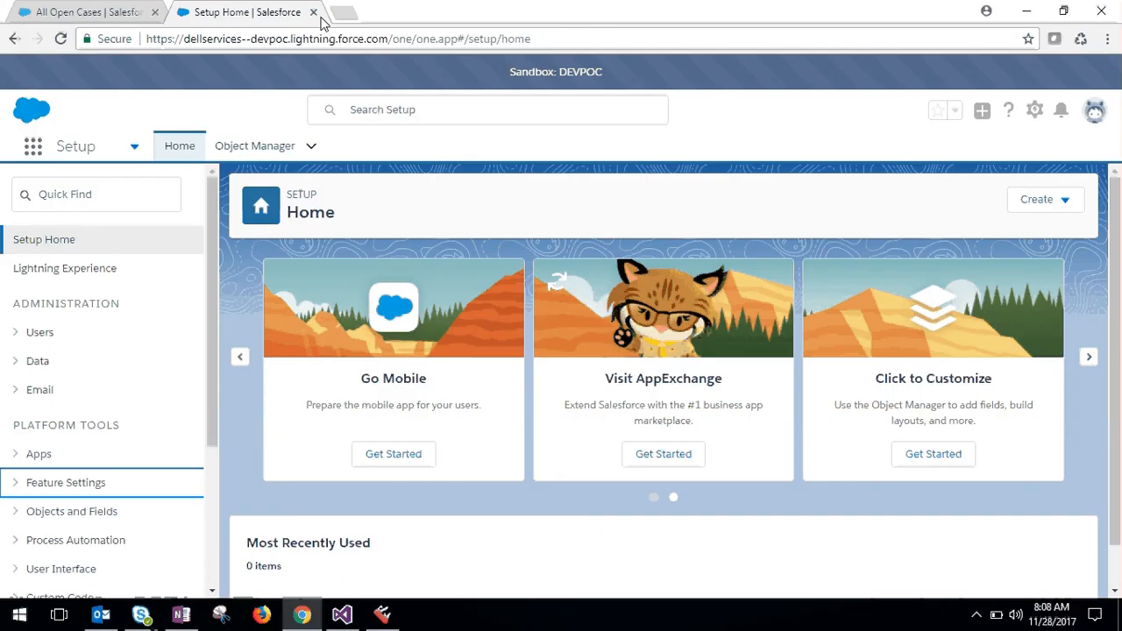
pyautogui.click(89, 12)
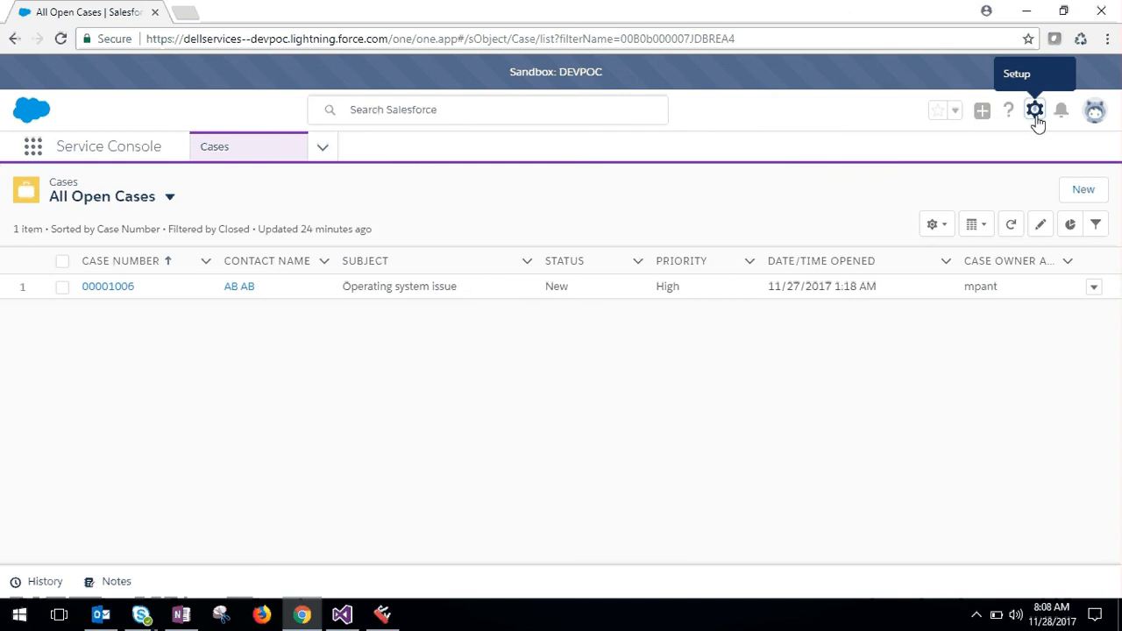
# Step: Open Setup from the gear menu in a new tab
pyautogui.click(1034, 110)
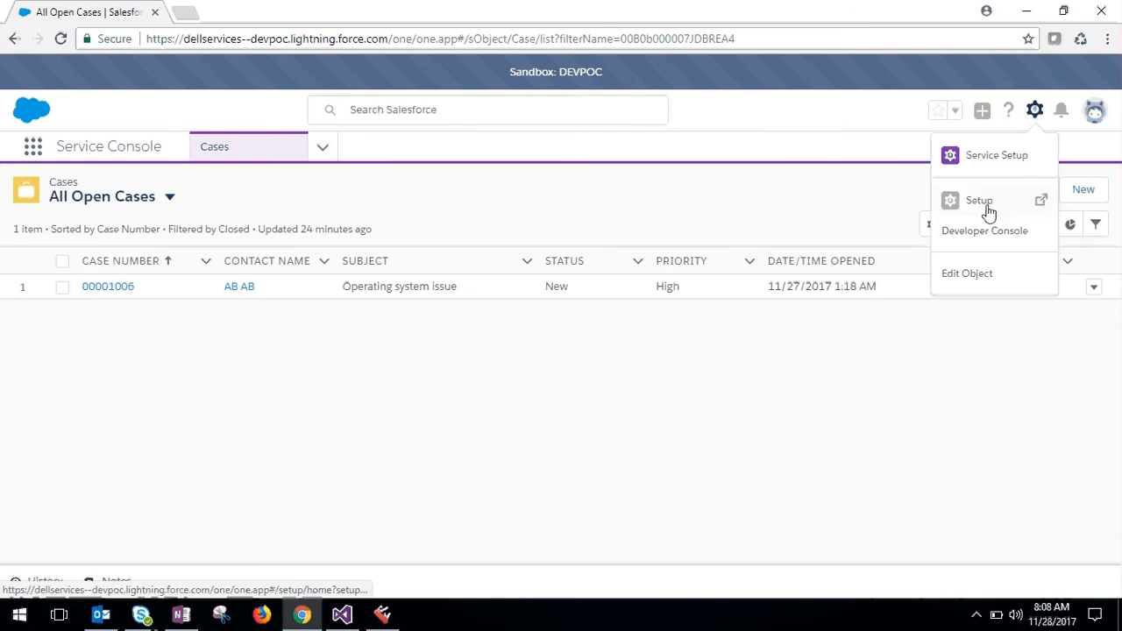
pyautogui.click(979, 200)
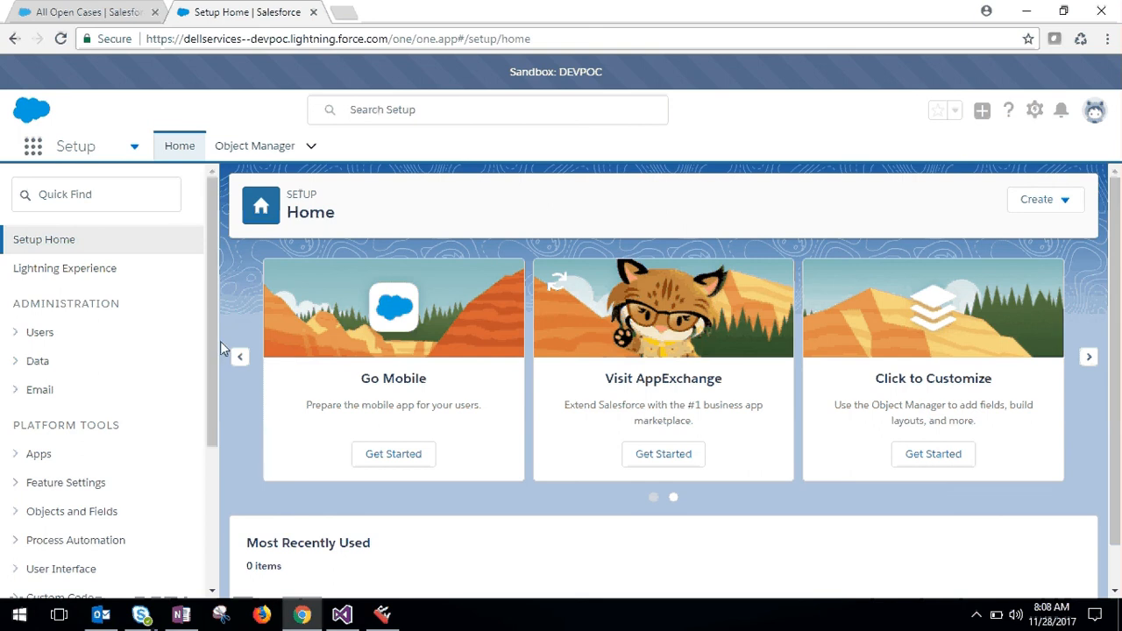
pyautogui.moveTo(219, 346)
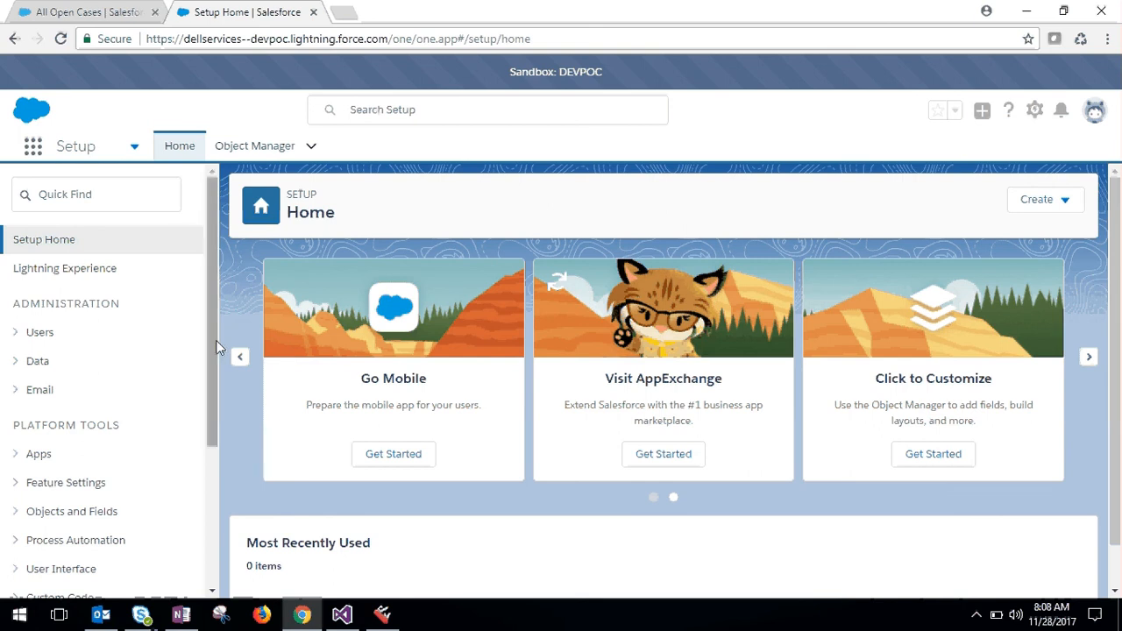
pyautogui.scroll(-3)
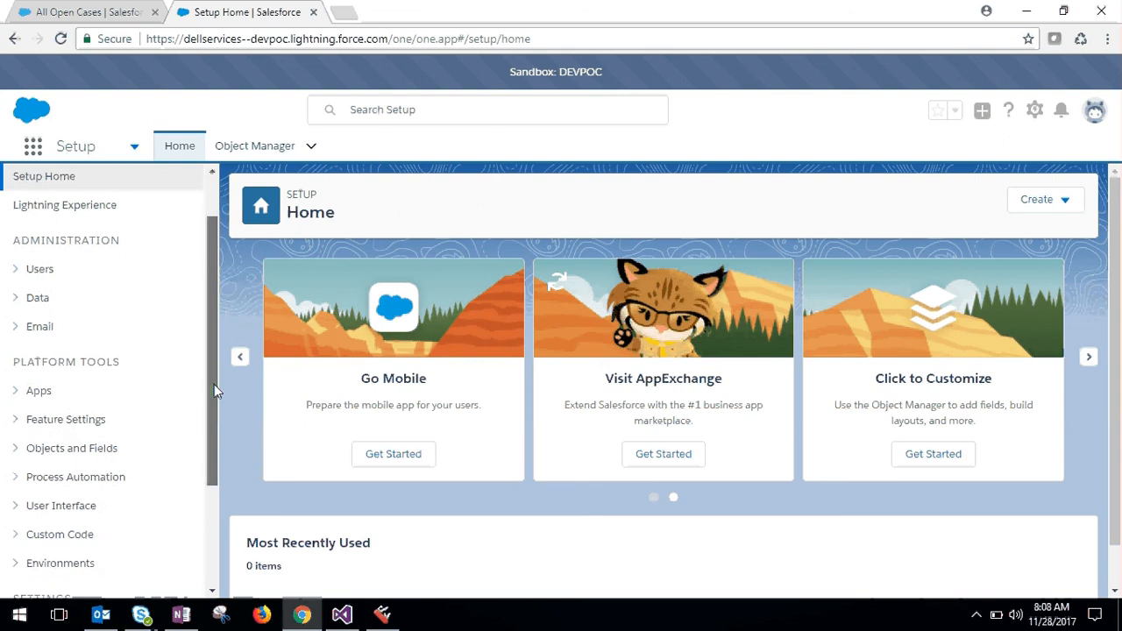
pyautogui.scroll(-3)
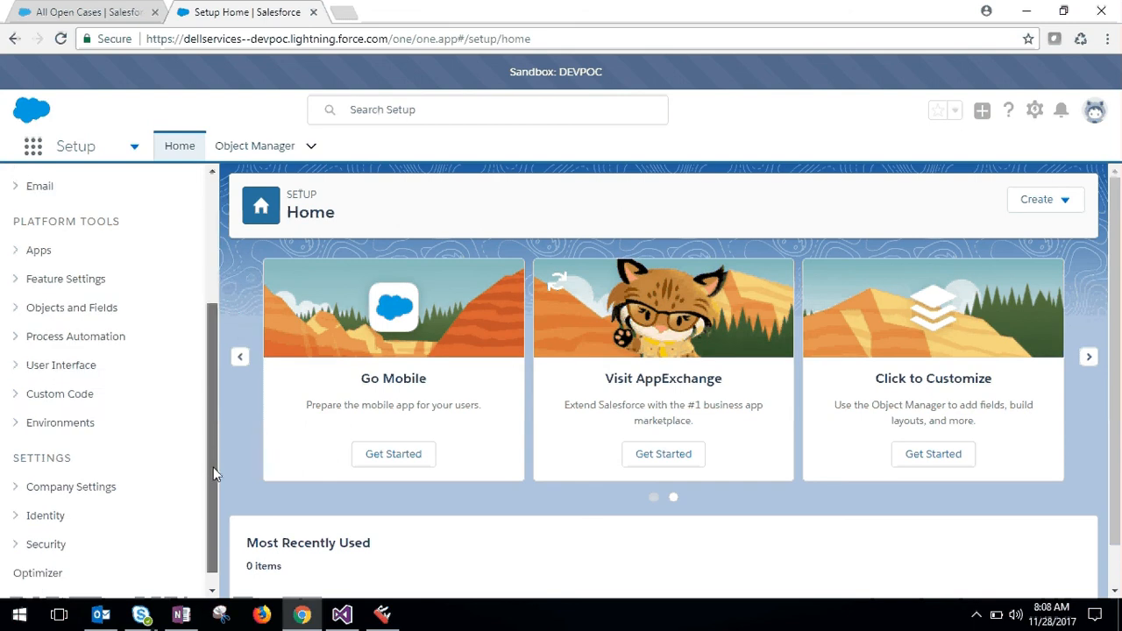
pyautogui.scroll(-3)
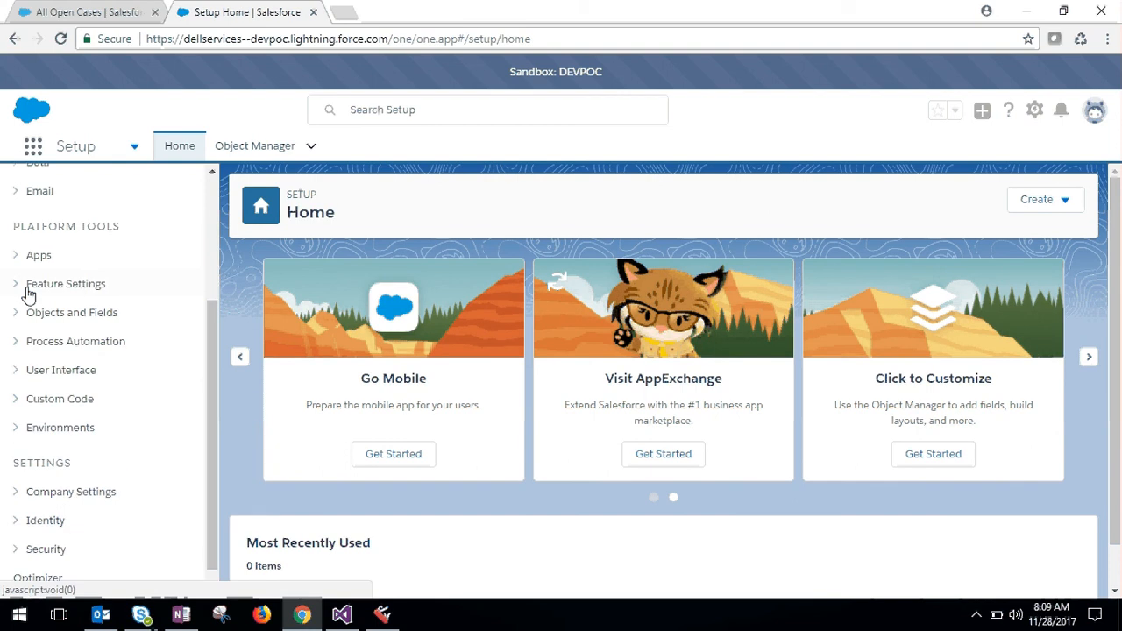
# Step: Expand Feature Settings and scroll down to the Service Cloud Einstein entries
pyautogui.click(66, 283)
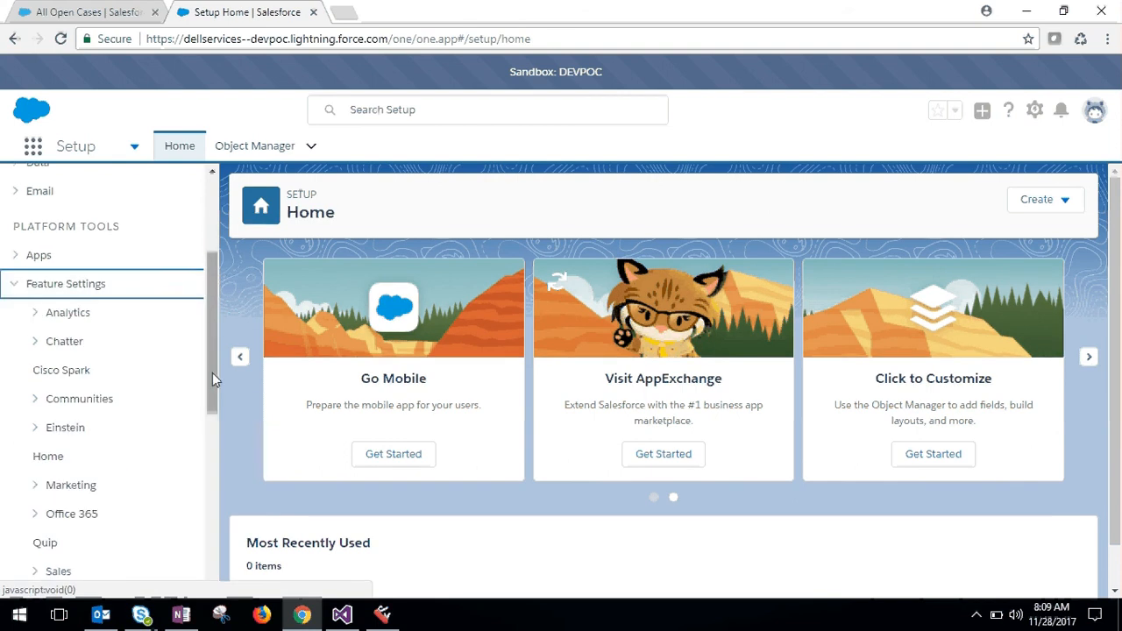
pyautogui.scroll(-3)
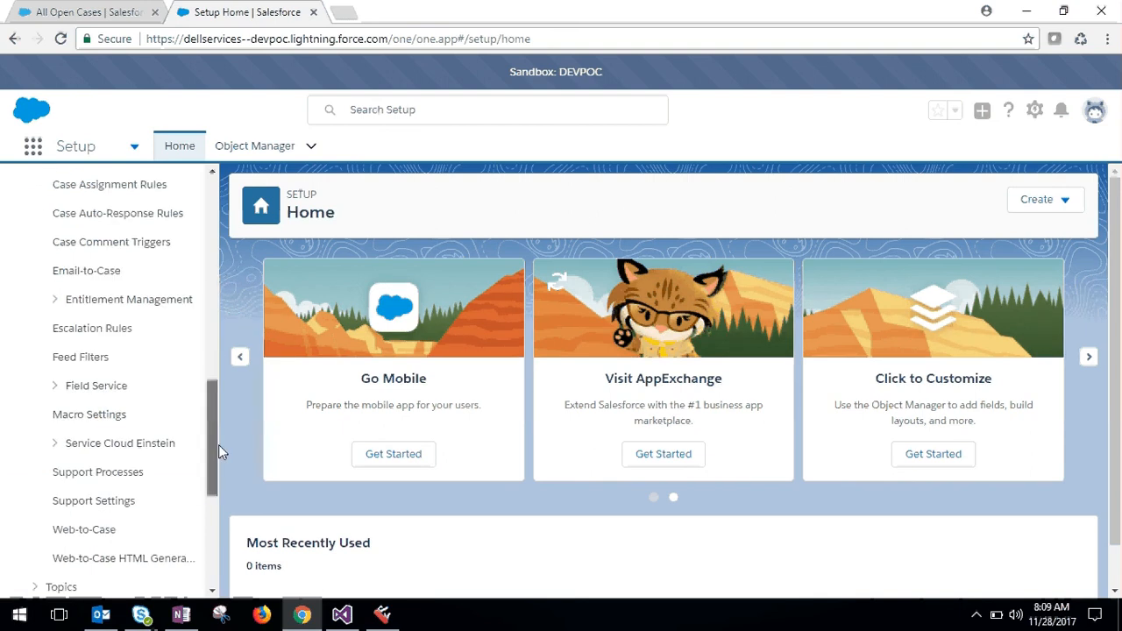
pyautogui.scroll(-3)
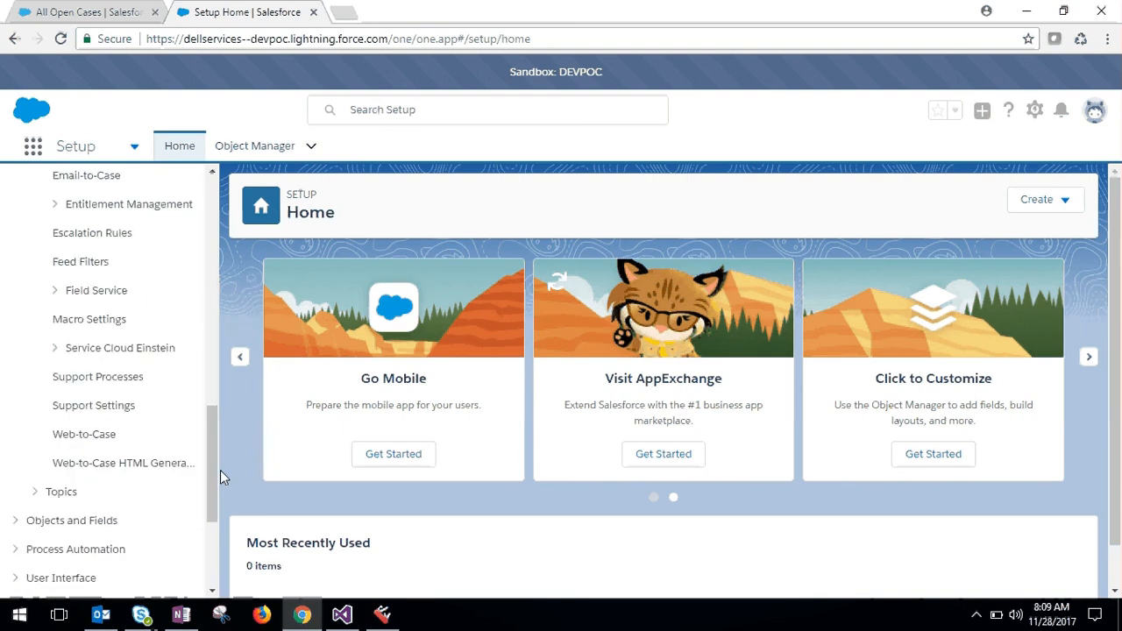
pyautogui.moveTo(119, 355)
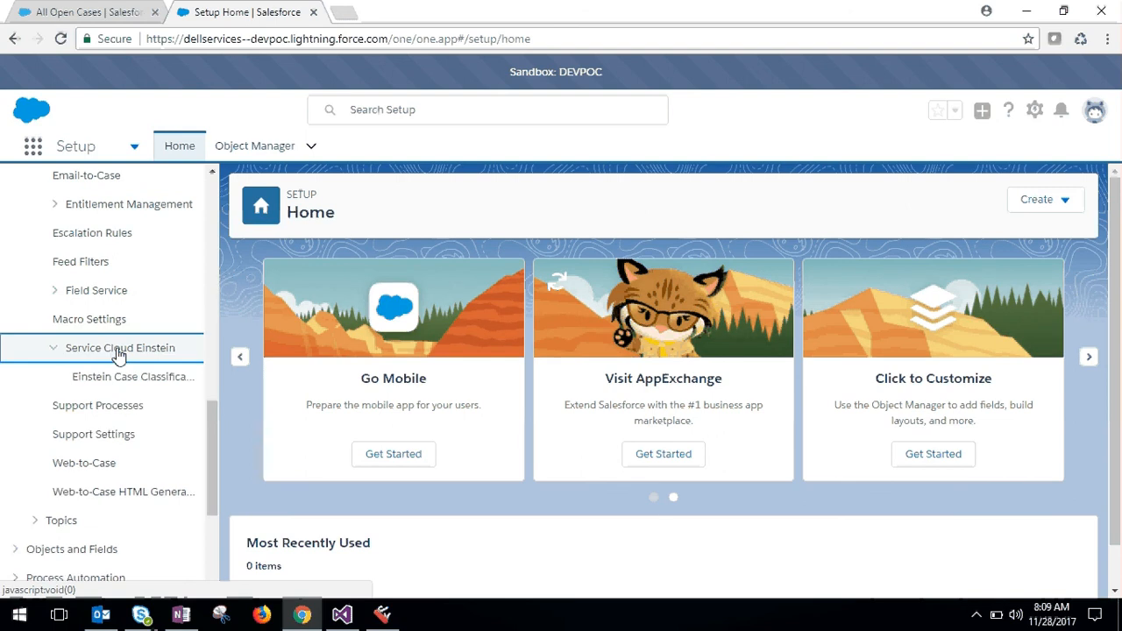
# Step: Open Einstein Case Classification under Service Cloud Einstein in the left navigation
pyautogui.click(132, 376)
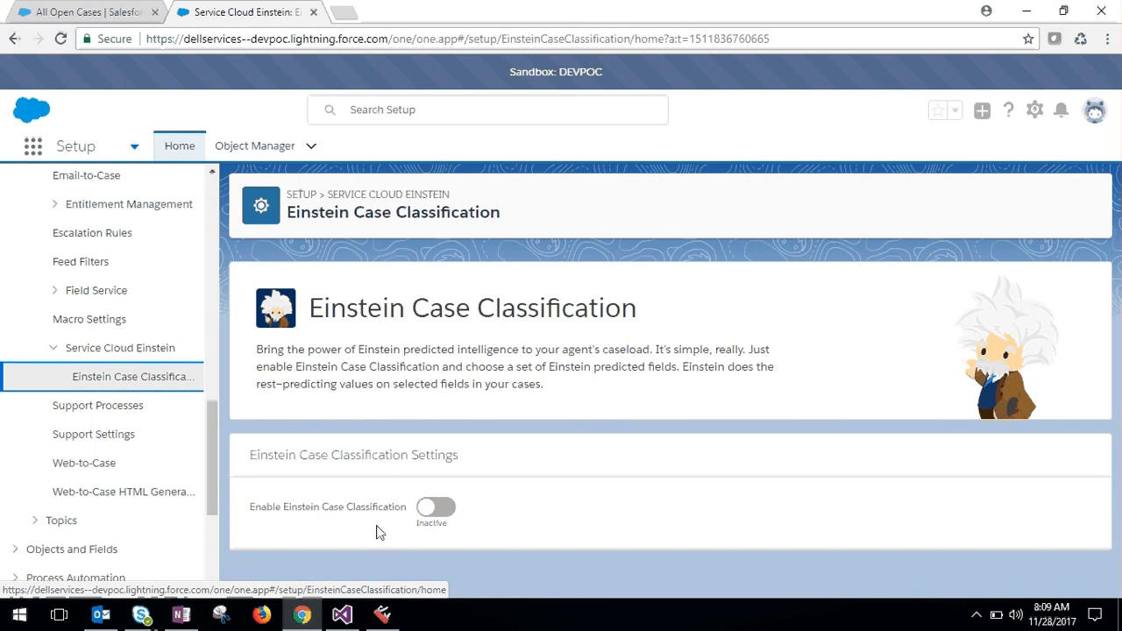
pyautogui.moveTo(265, 514)
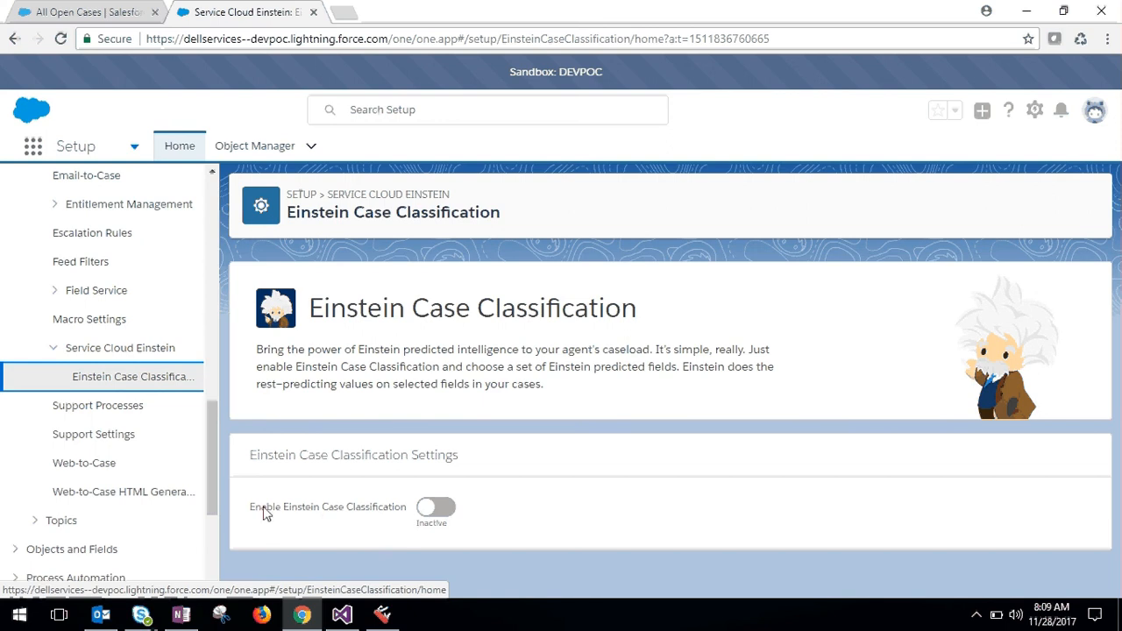
pyautogui.moveTo(356, 520)
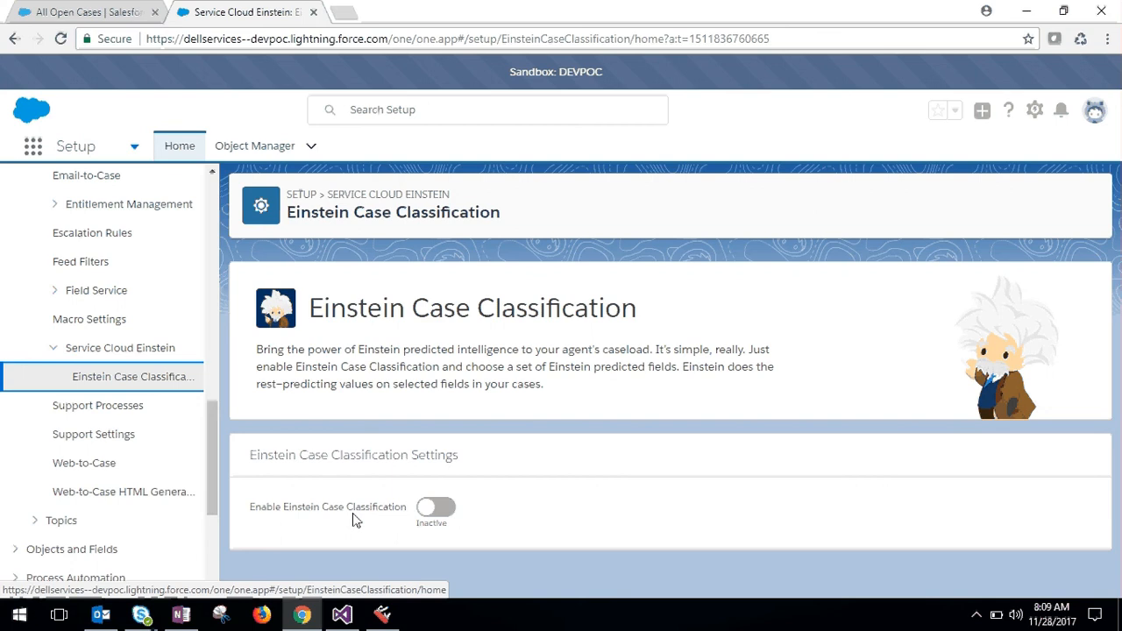
pyautogui.moveTo(447, 511)
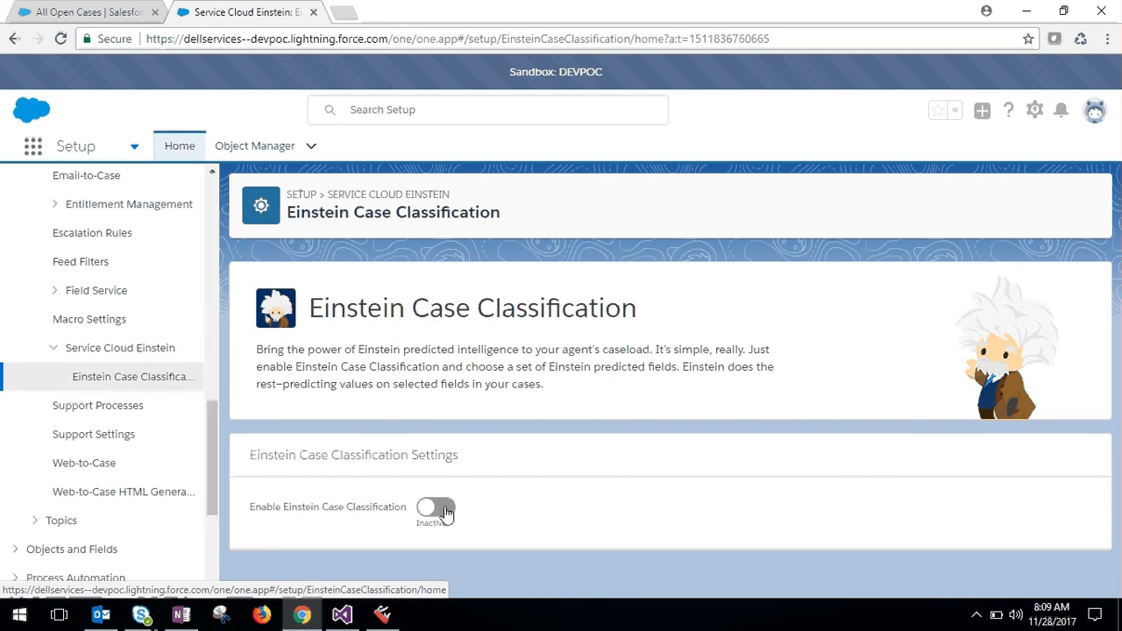
# Step: Toggle Einstein Case Classification to Active and scroll to the Einstein Predicted Fields table
pyautogui.click(436, 509)
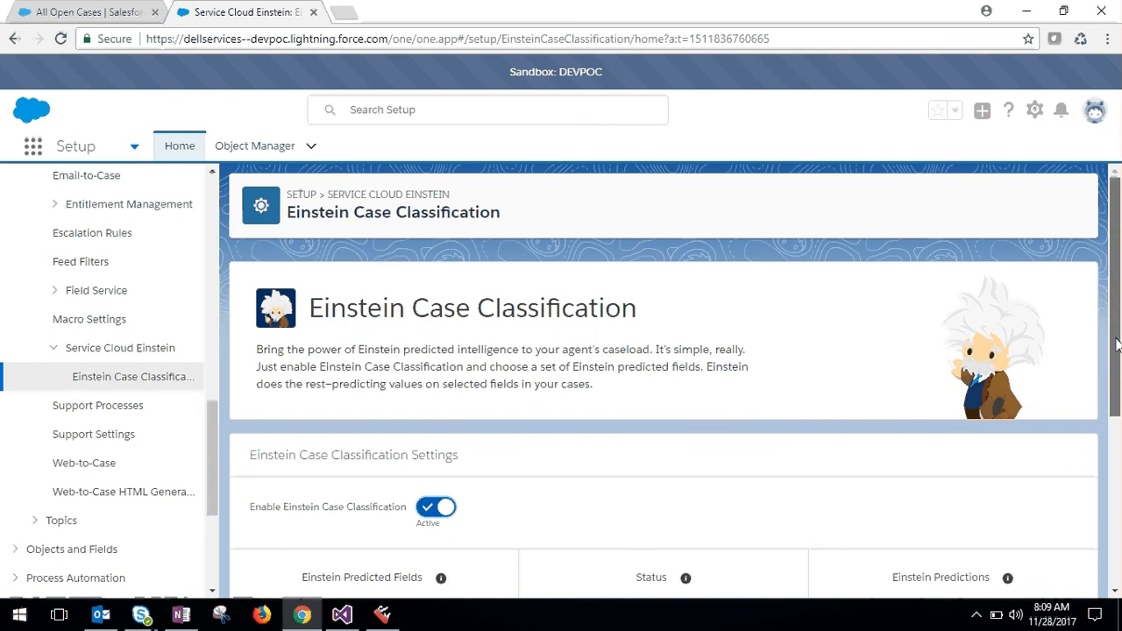
pyautogui.scroll(-3)
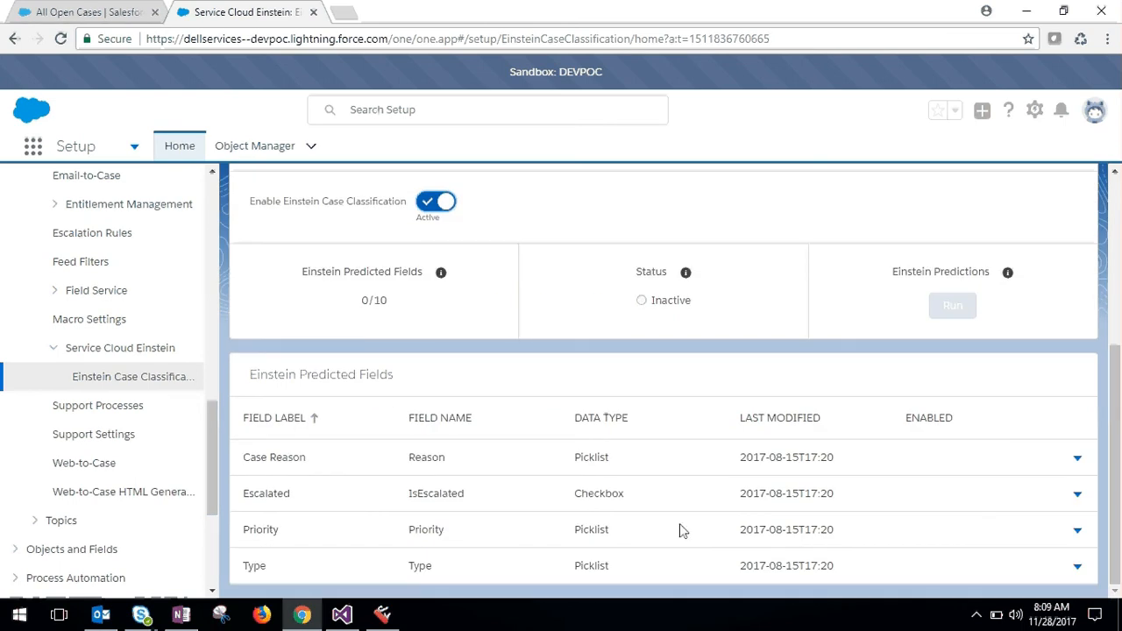
pyautogui.moveTo(284, 458)
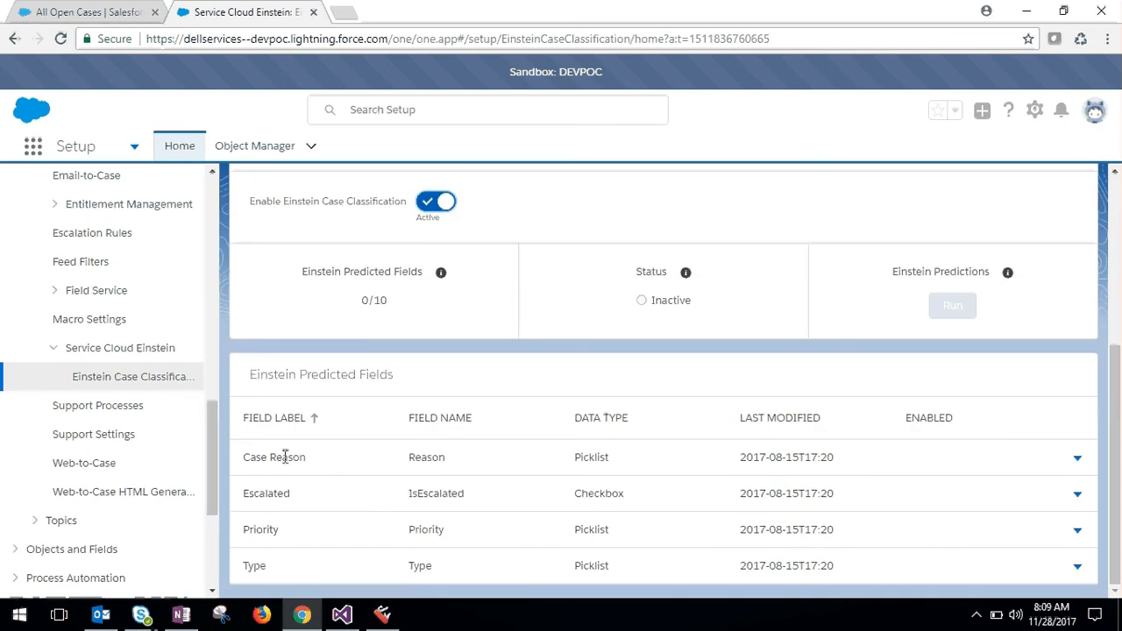